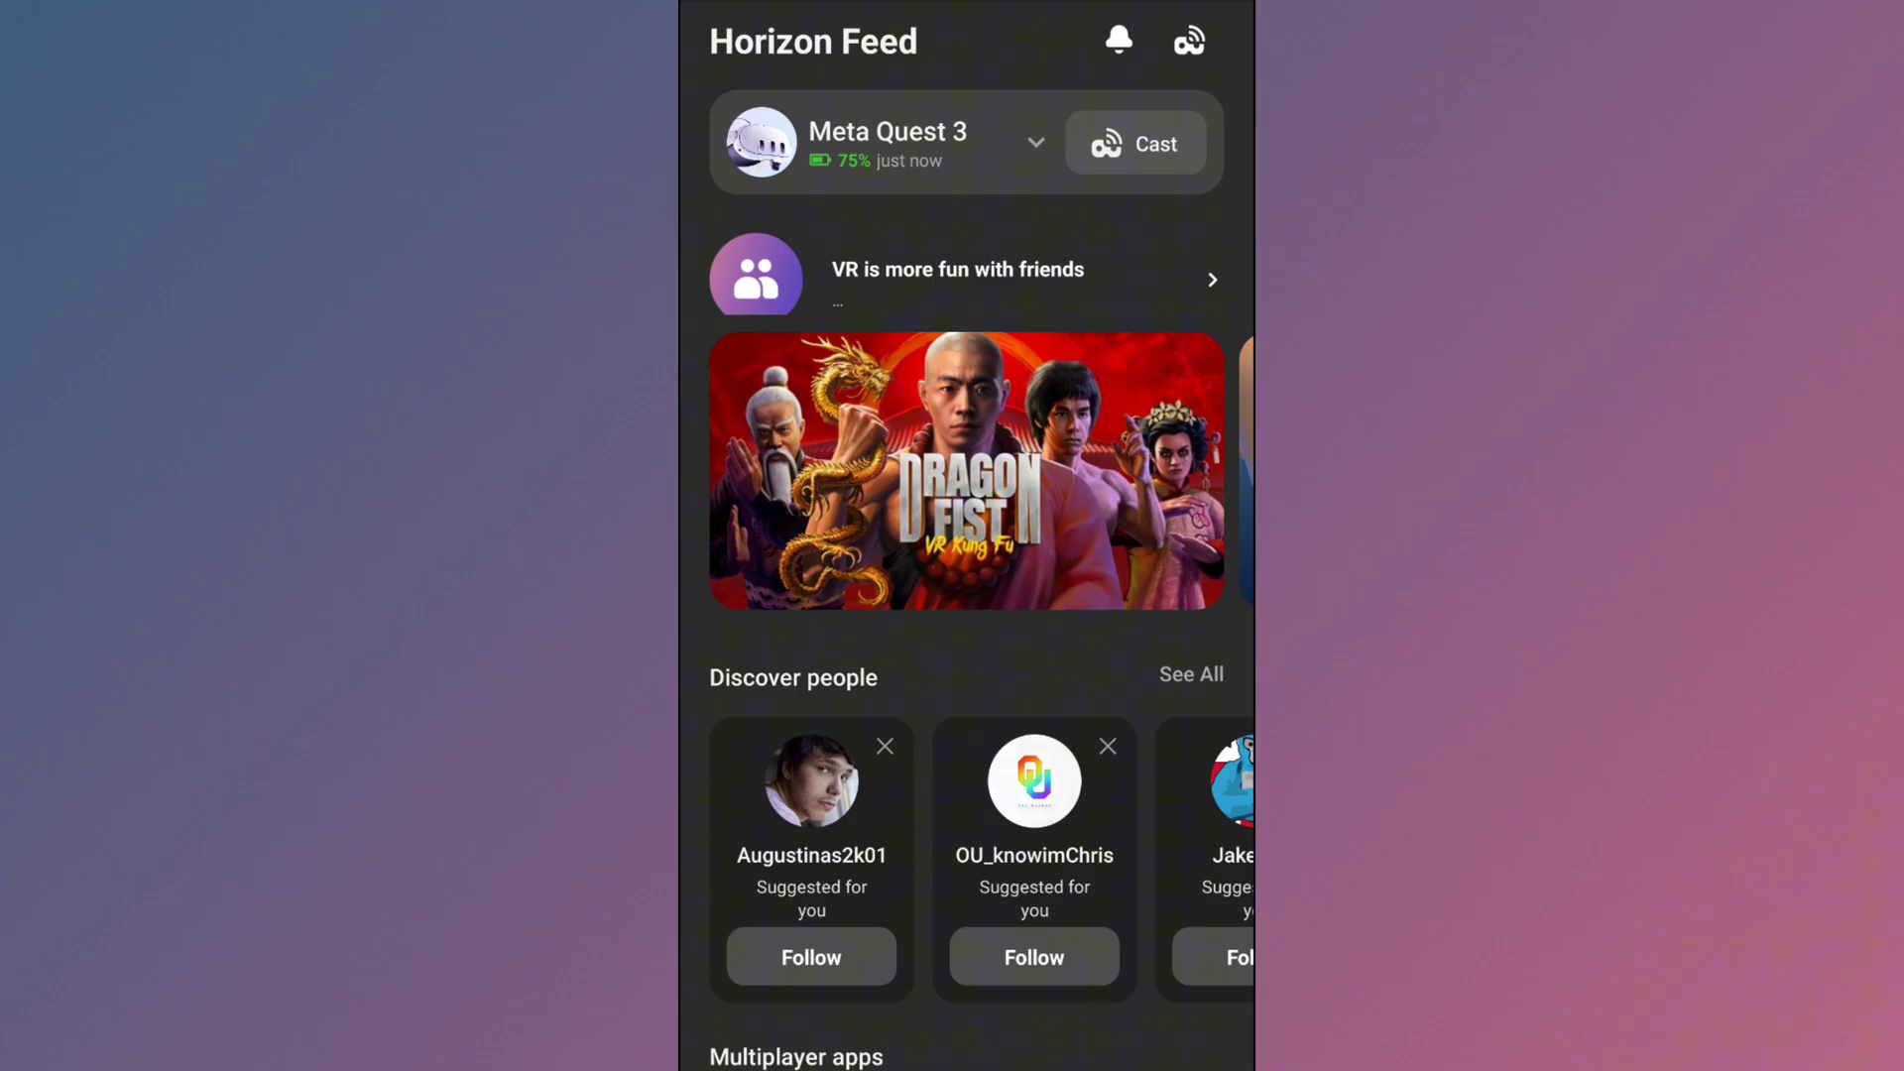
- Start Developer Mode setup for the Meta Quest 3 and open the Device Setup guide
click(1033, 142)
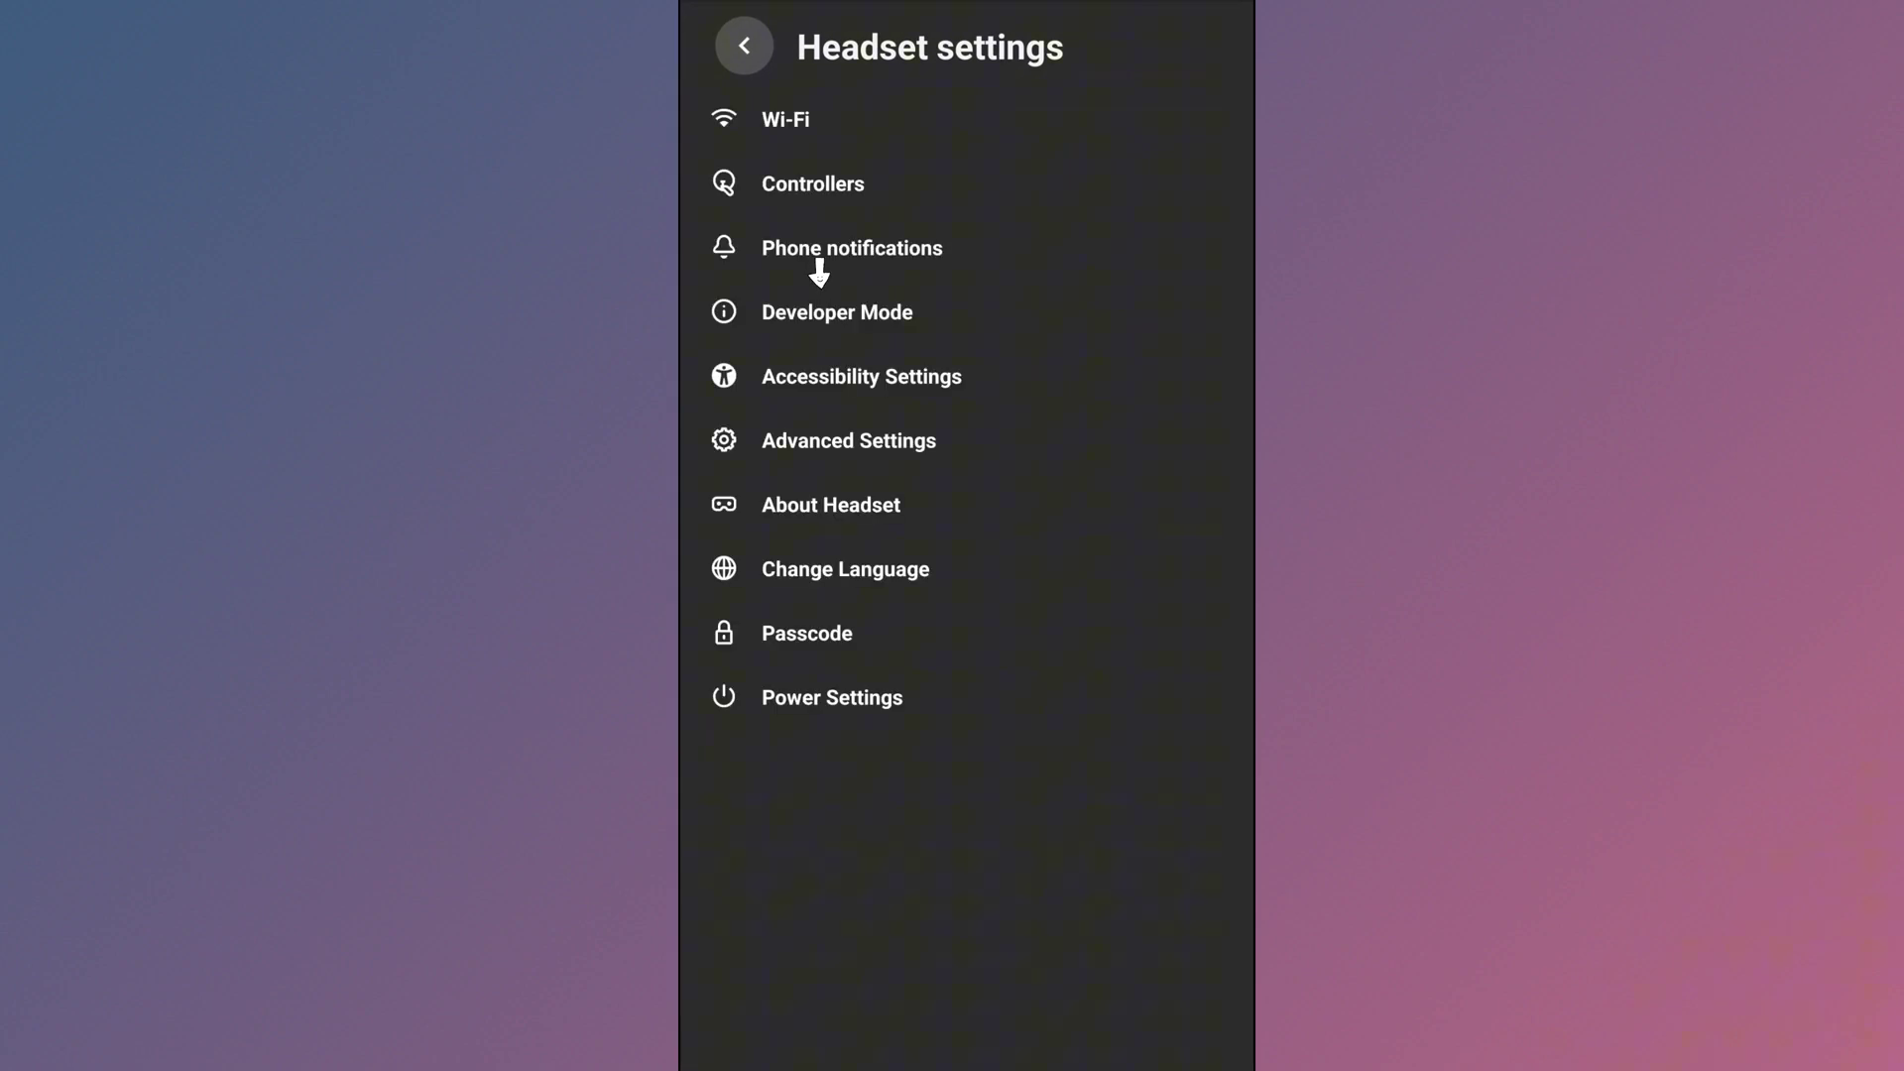
click(835, 312)
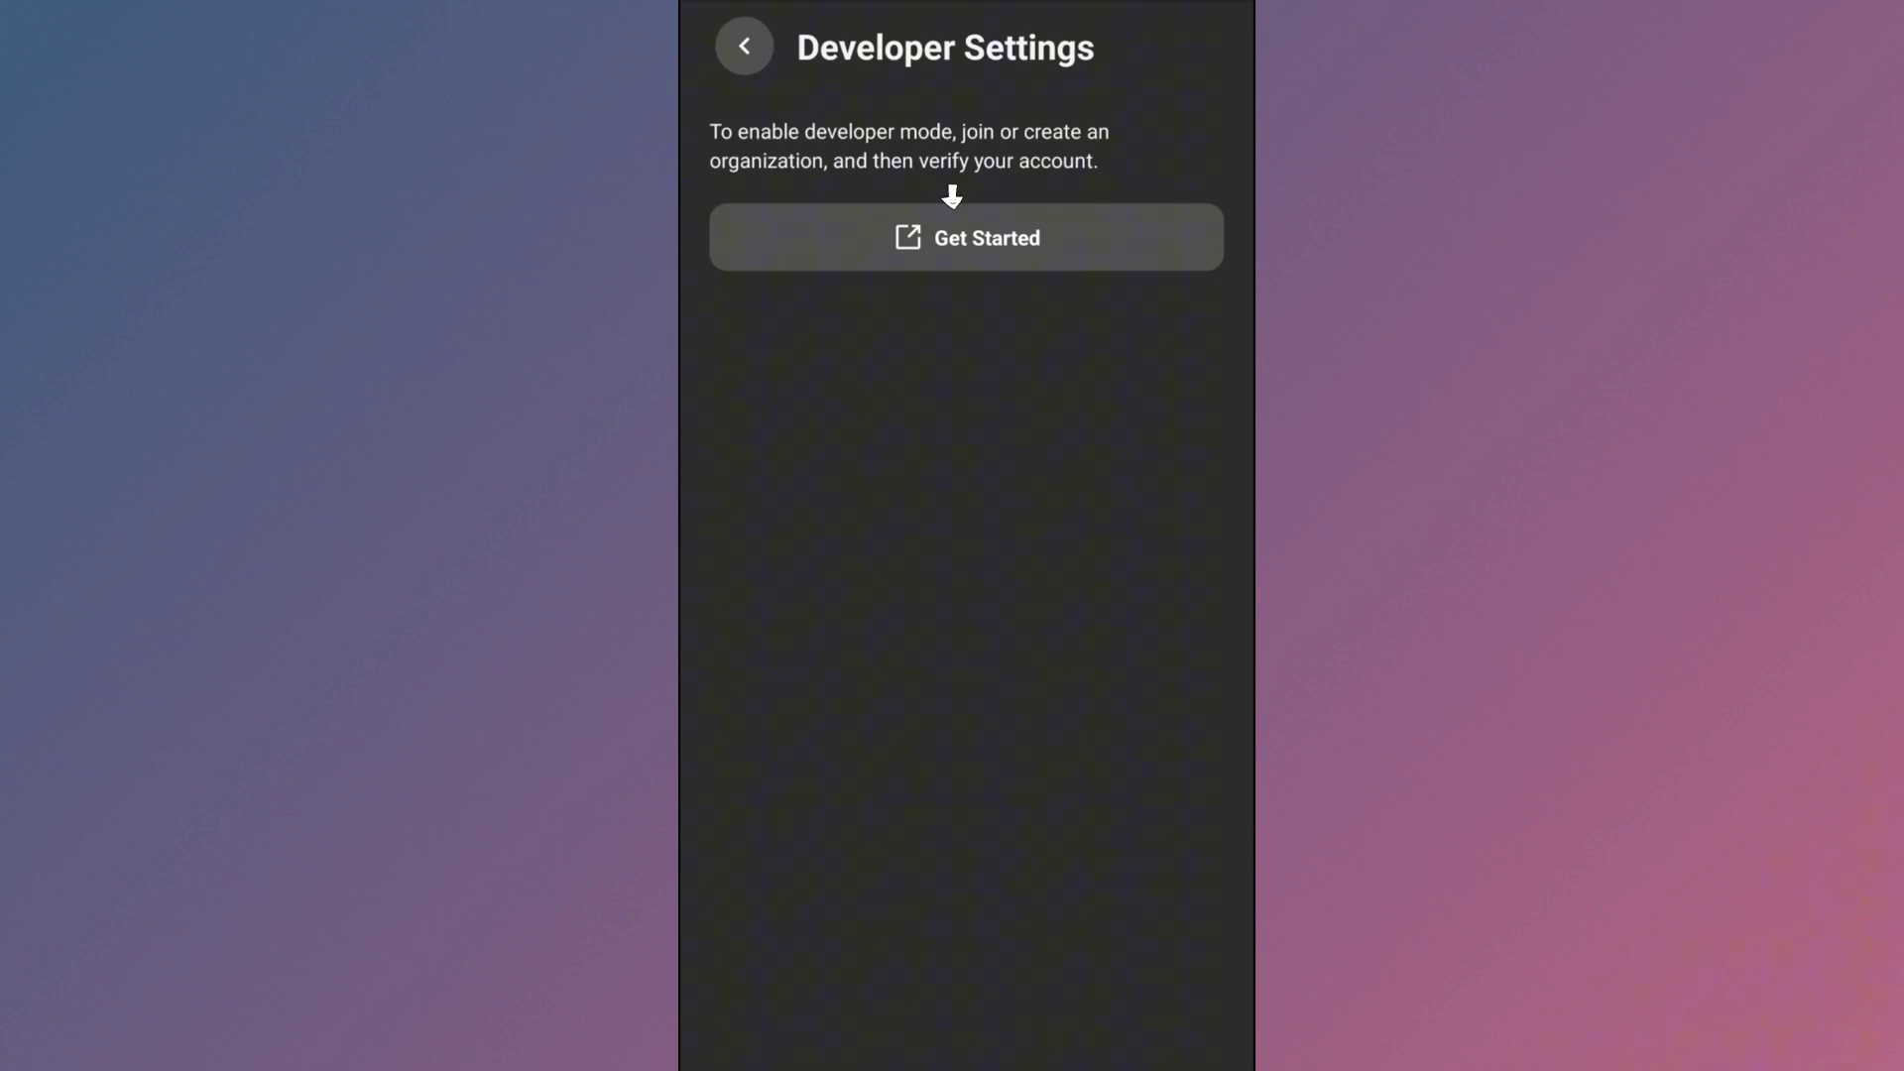
click(965, 237)
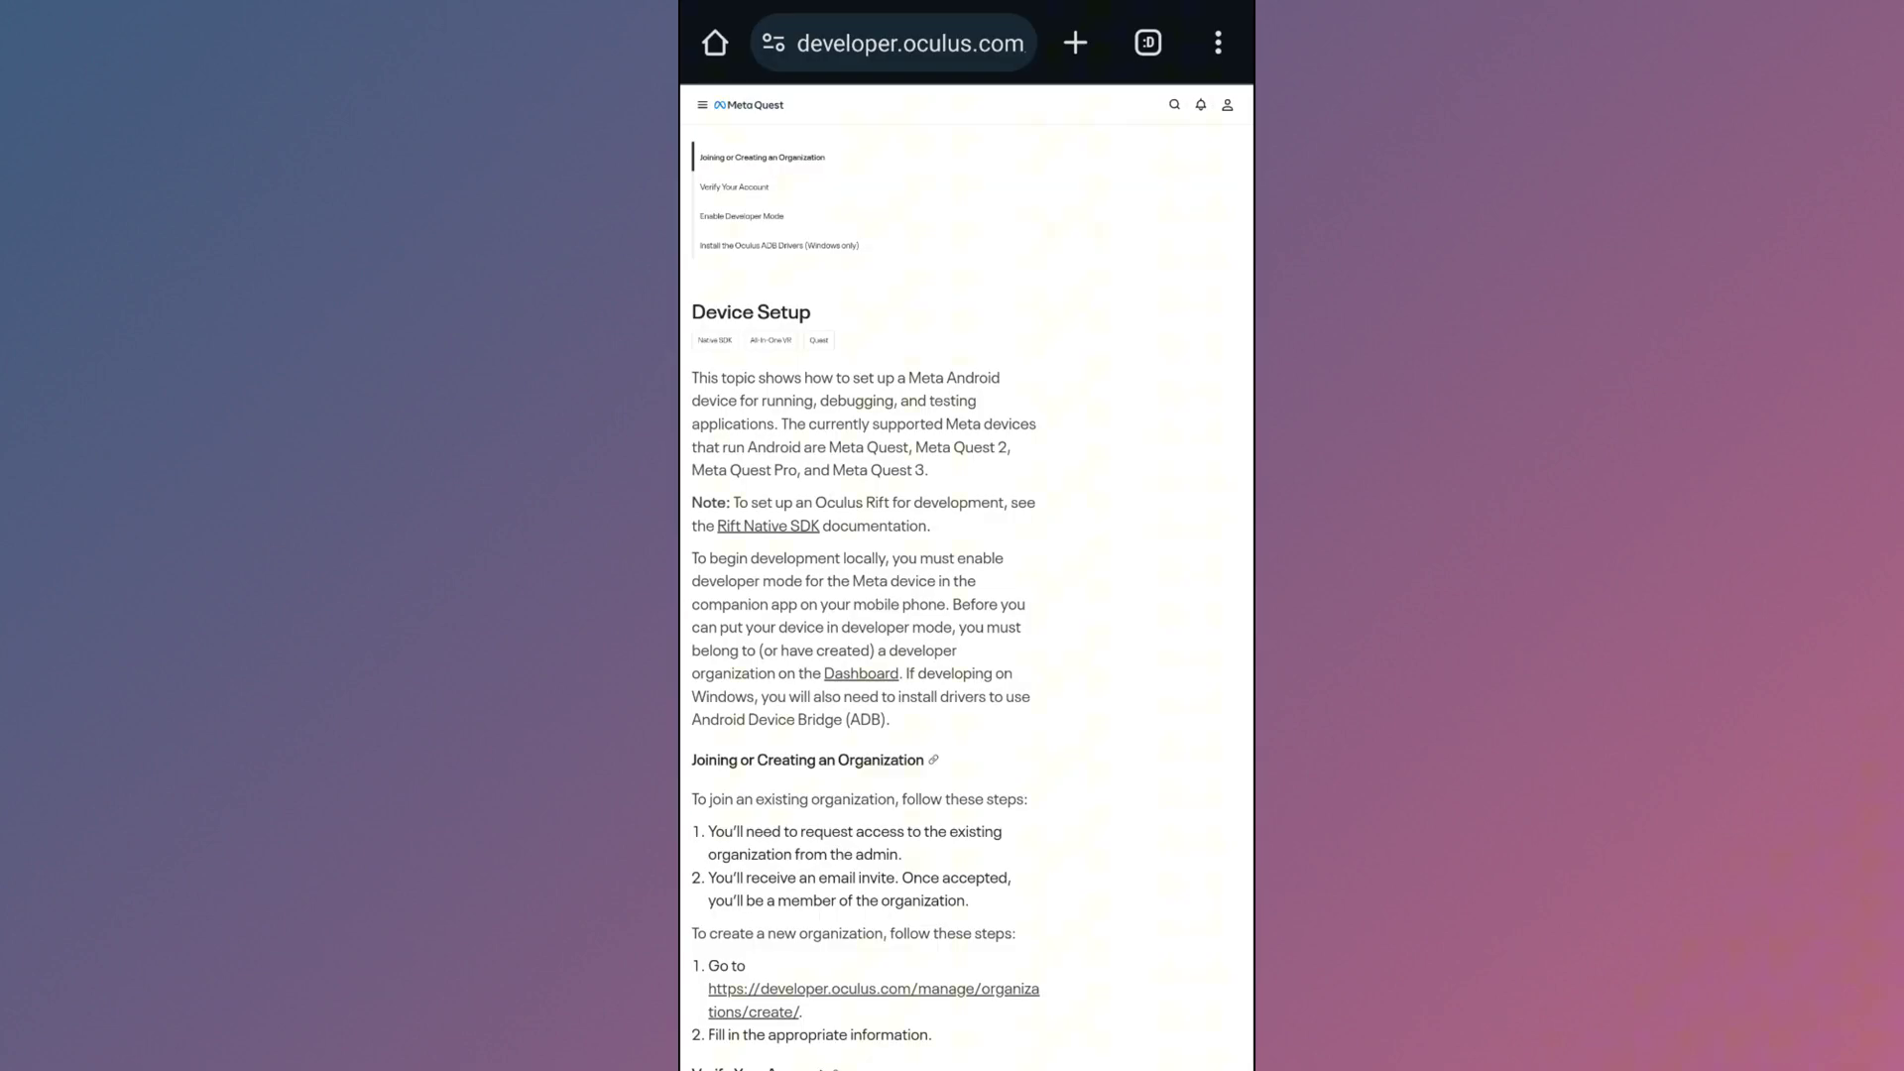
- Follow the guide's create-organization link and sign in with the Meta account
scroll(down, 3)
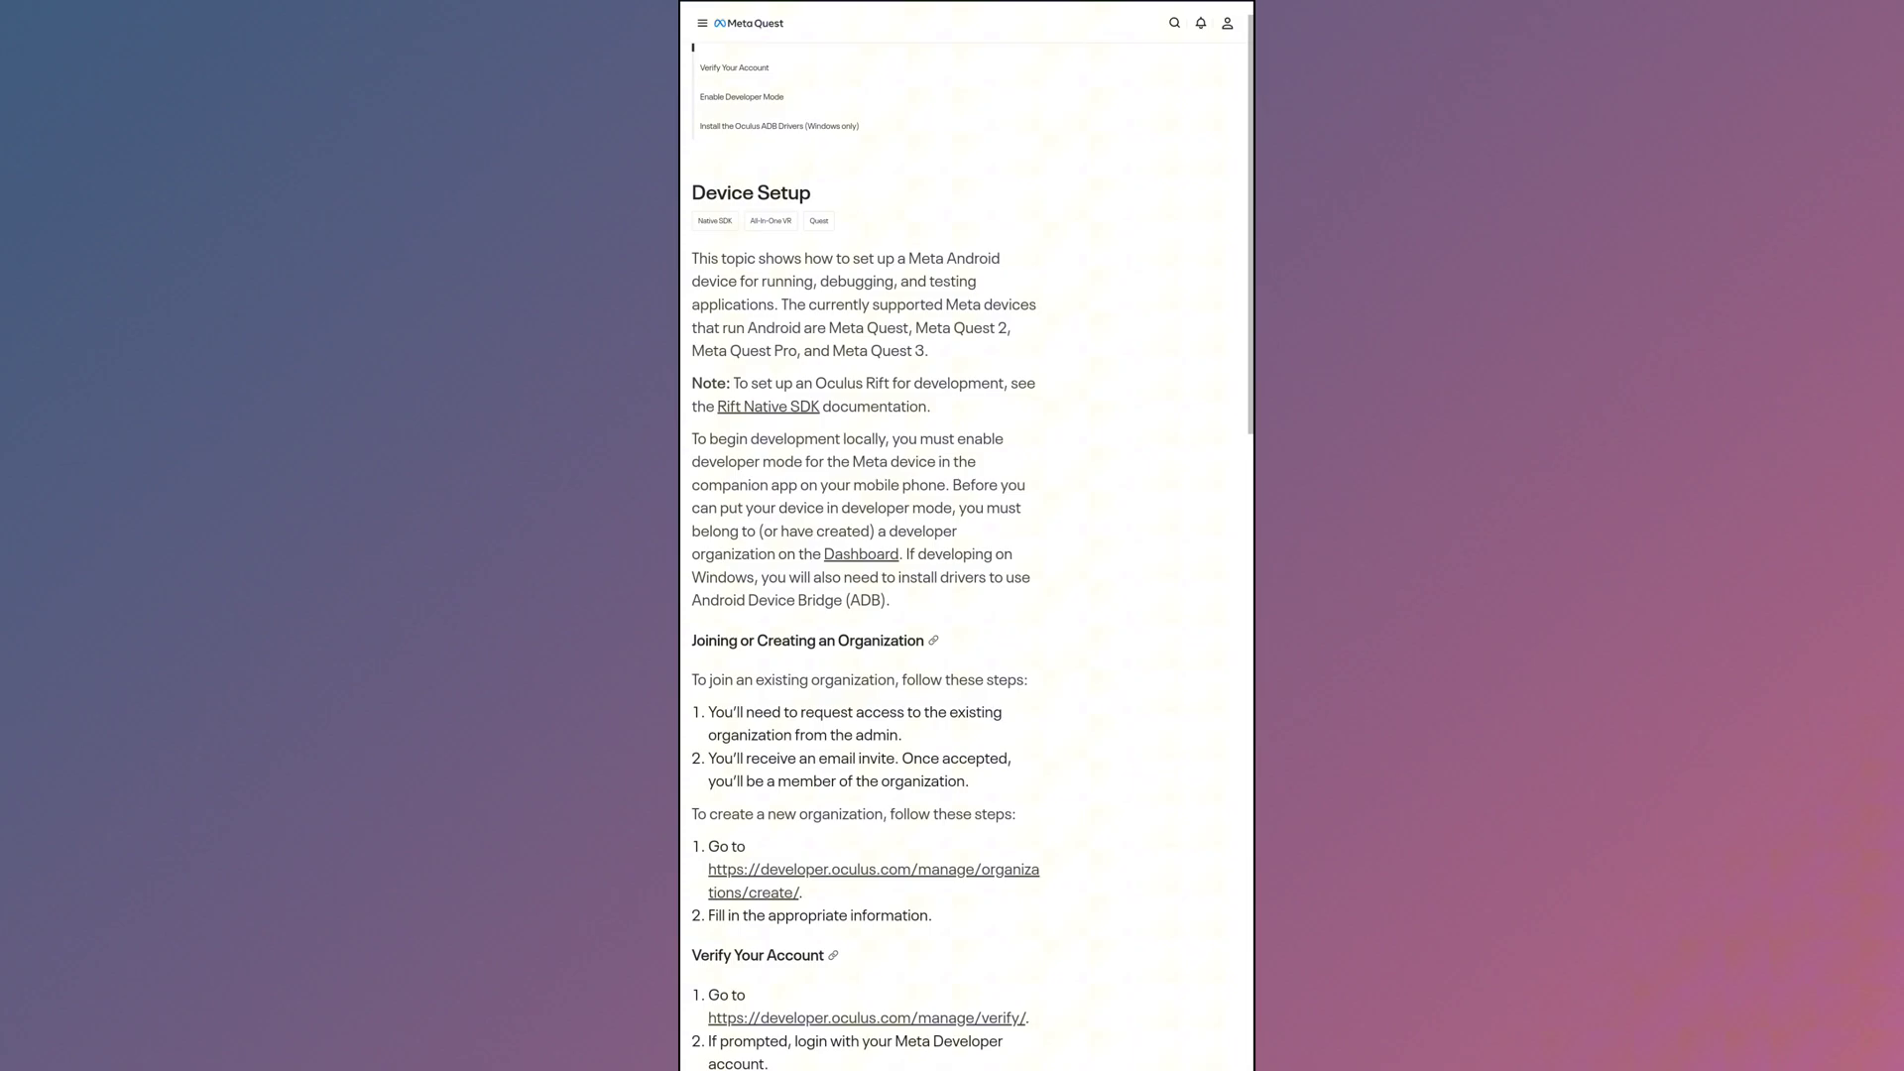
scroll(down, 3)
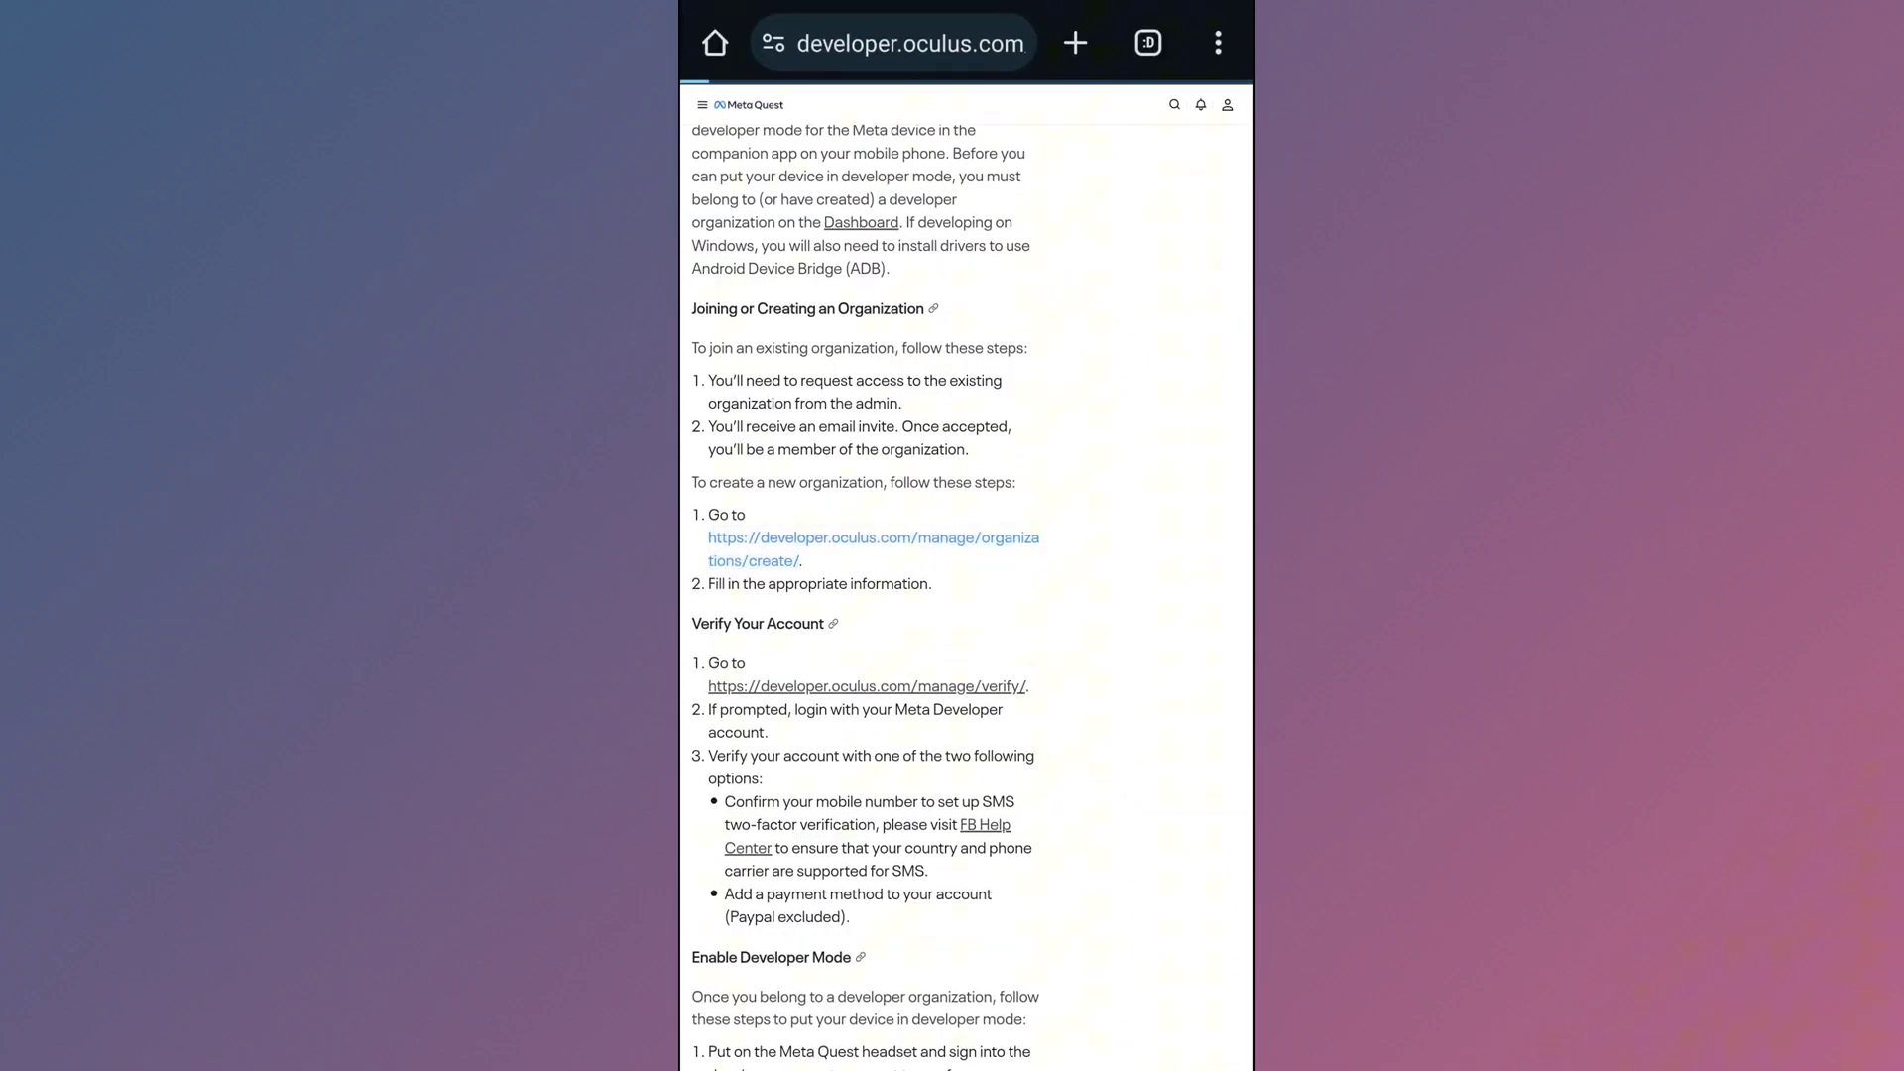
click(865, 687)
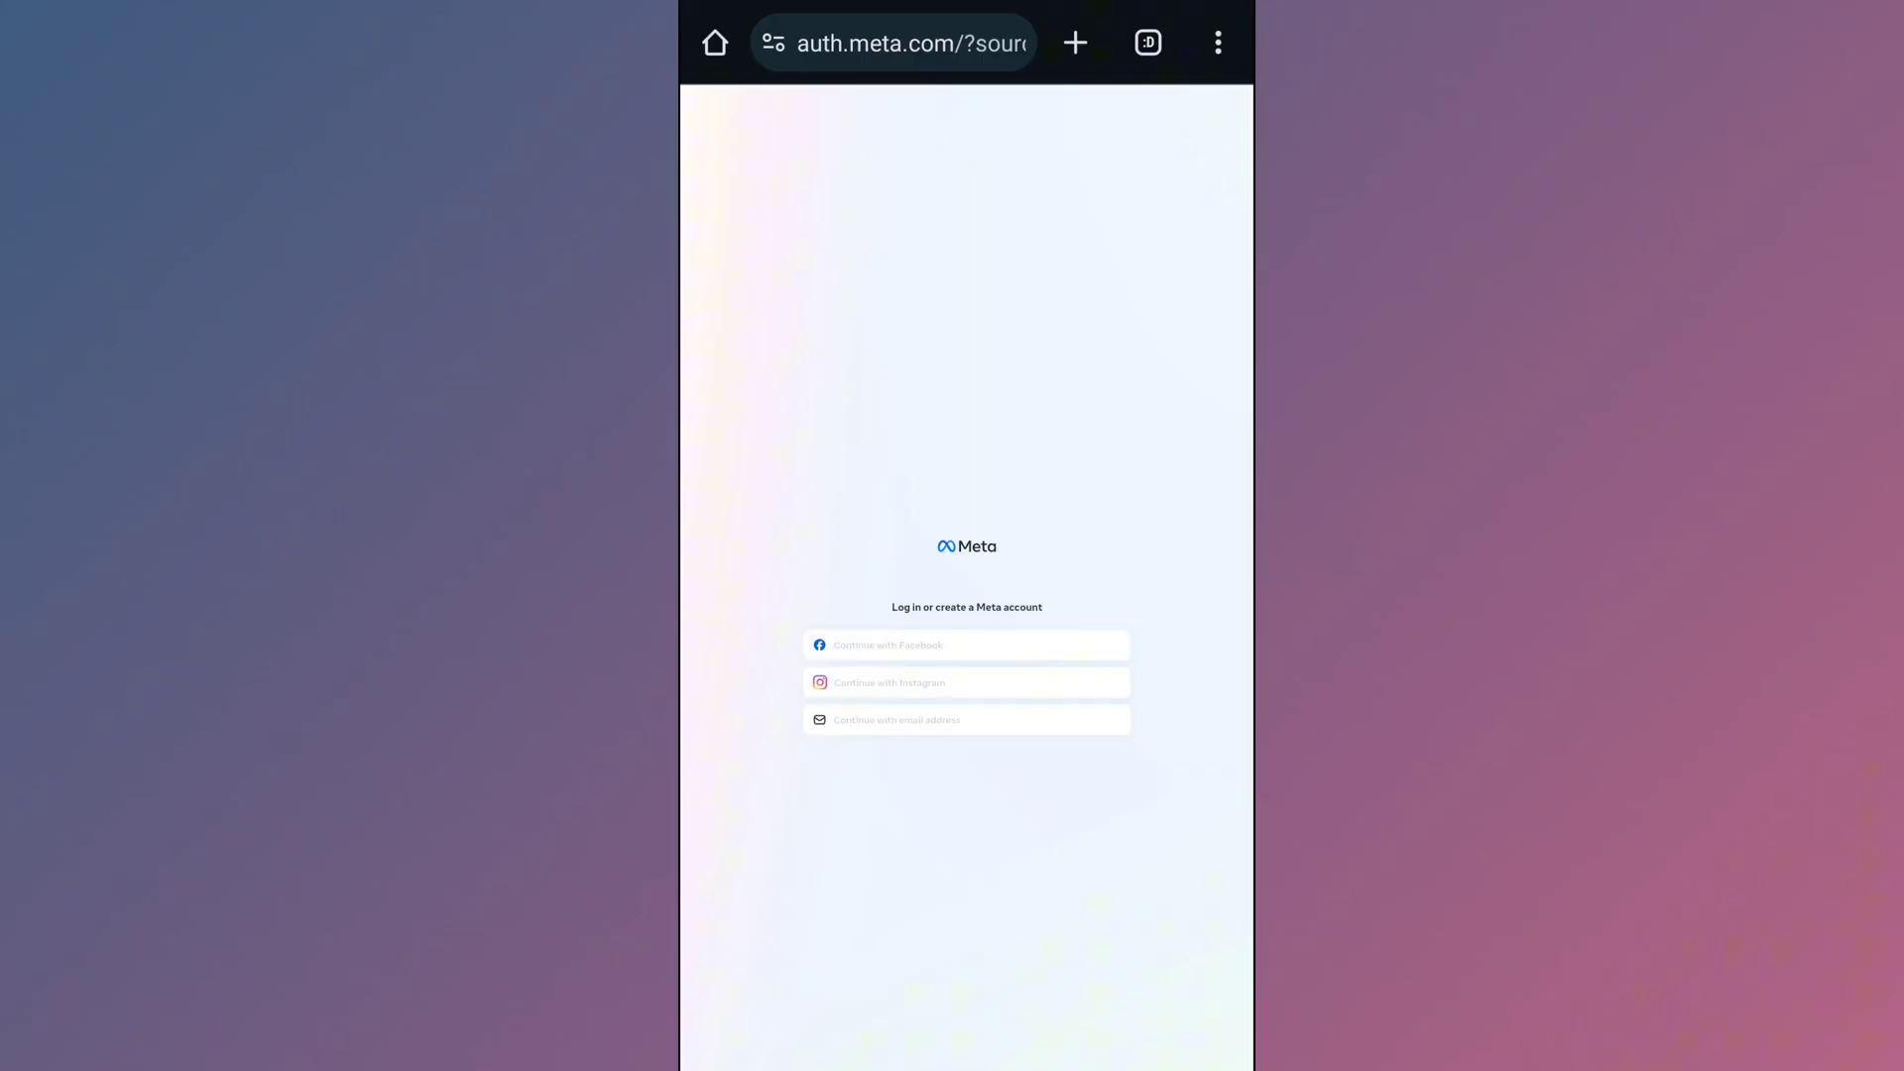
click(965, 645)
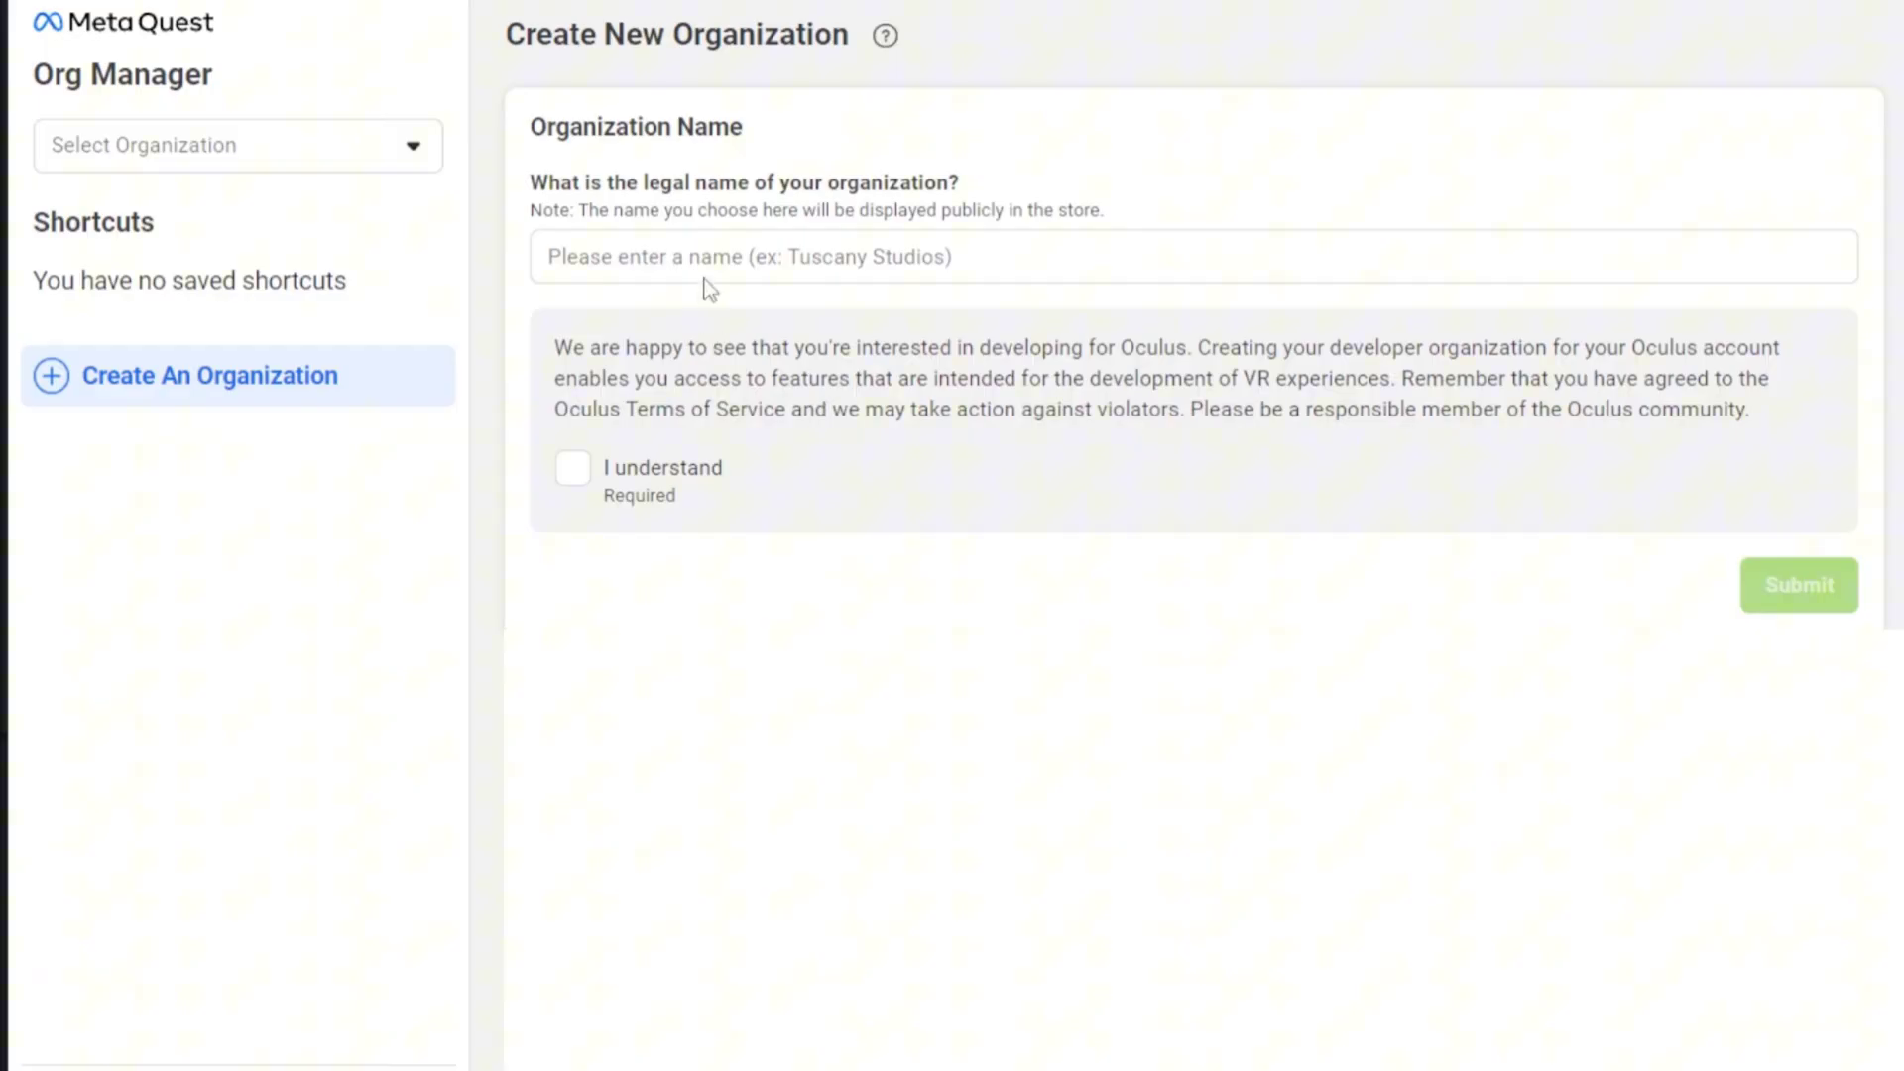
- Submit the organization name, agree to the Developer NDA, and confirm the account with the code
click(1194, 255)
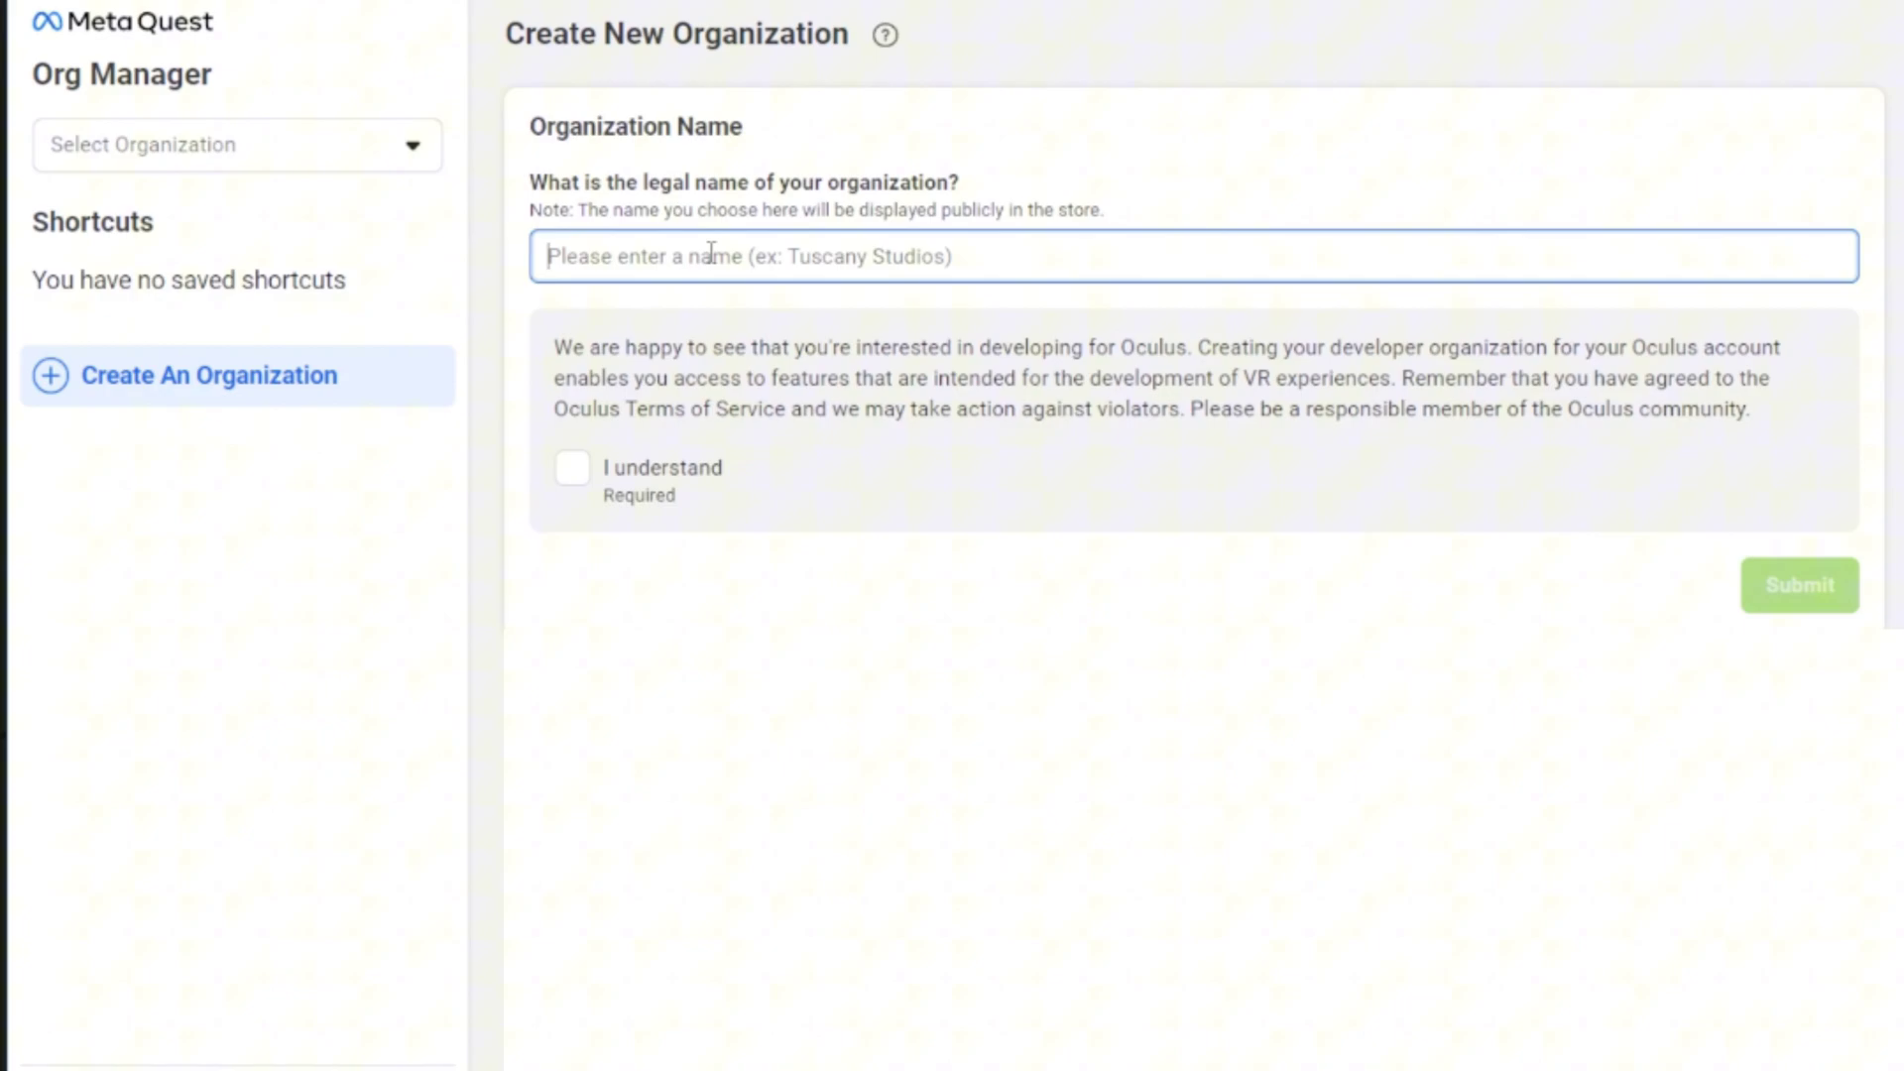
click(572, 467)
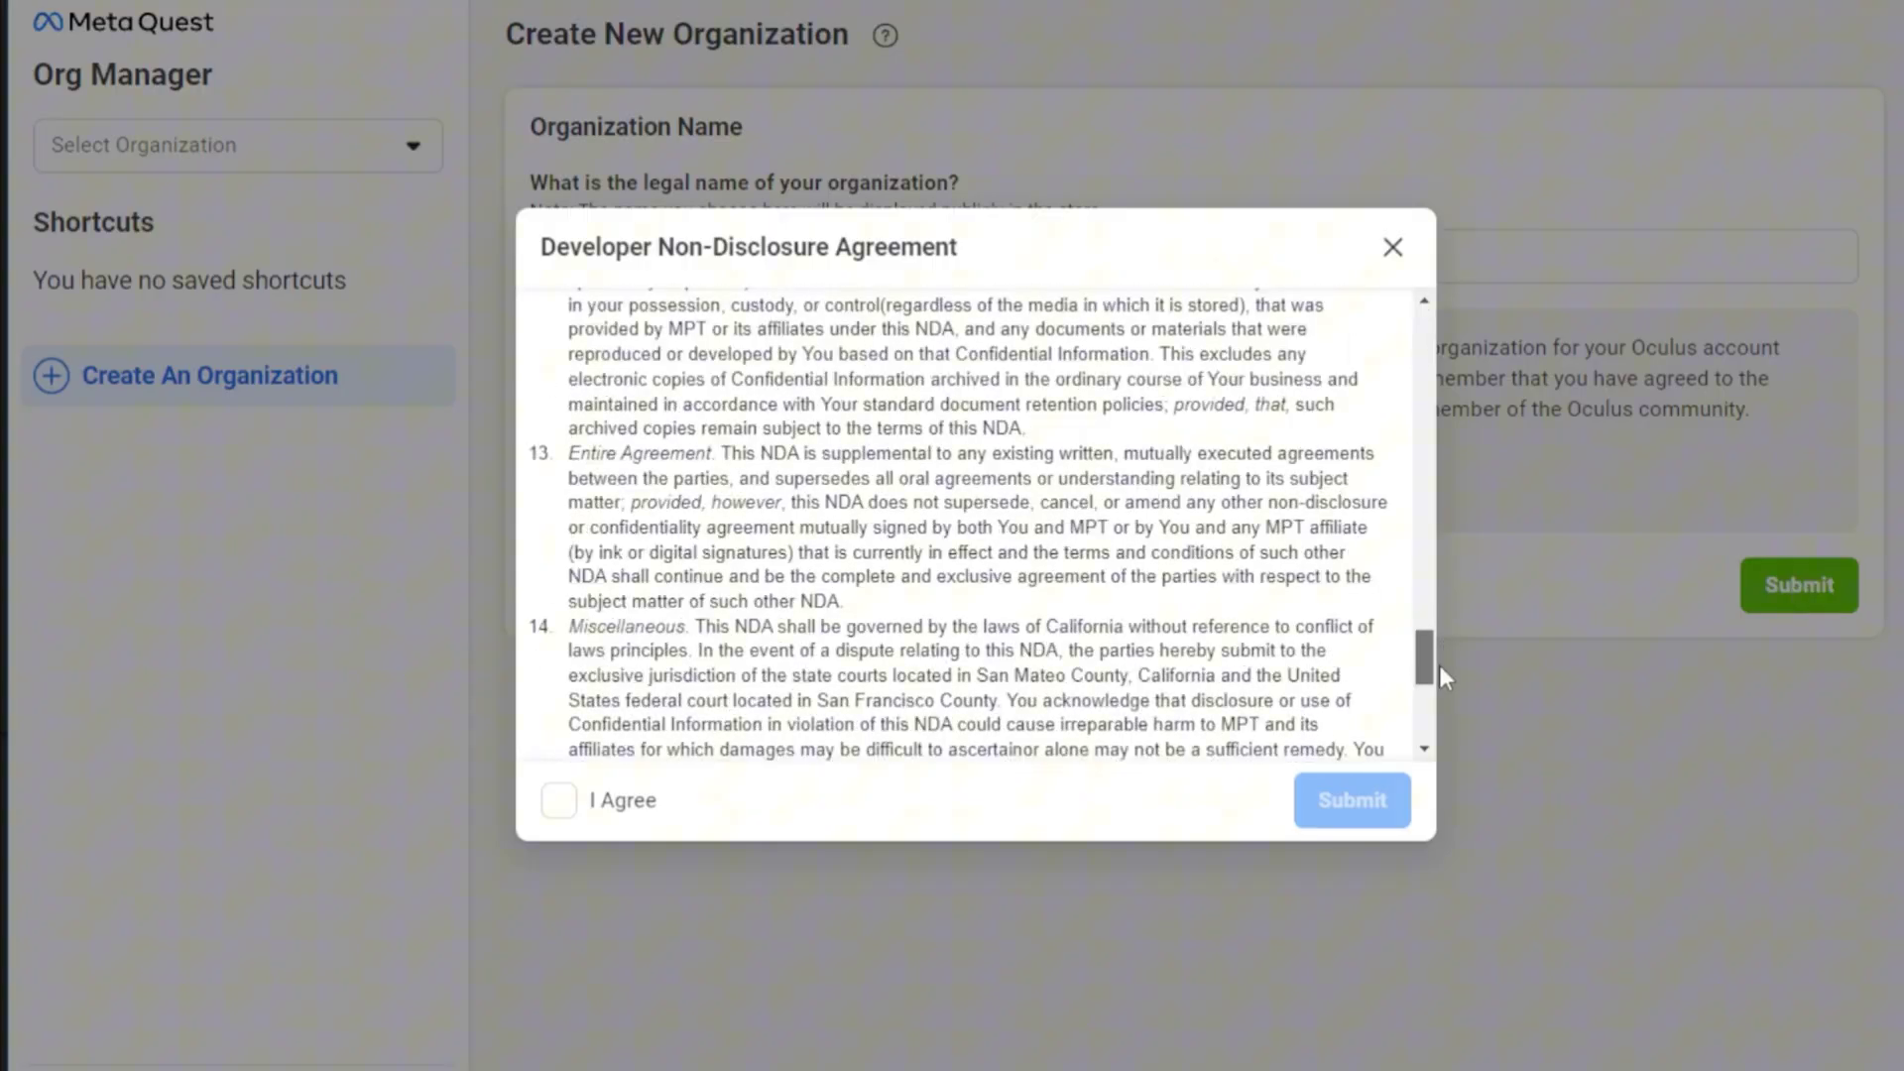
click(557, 800)
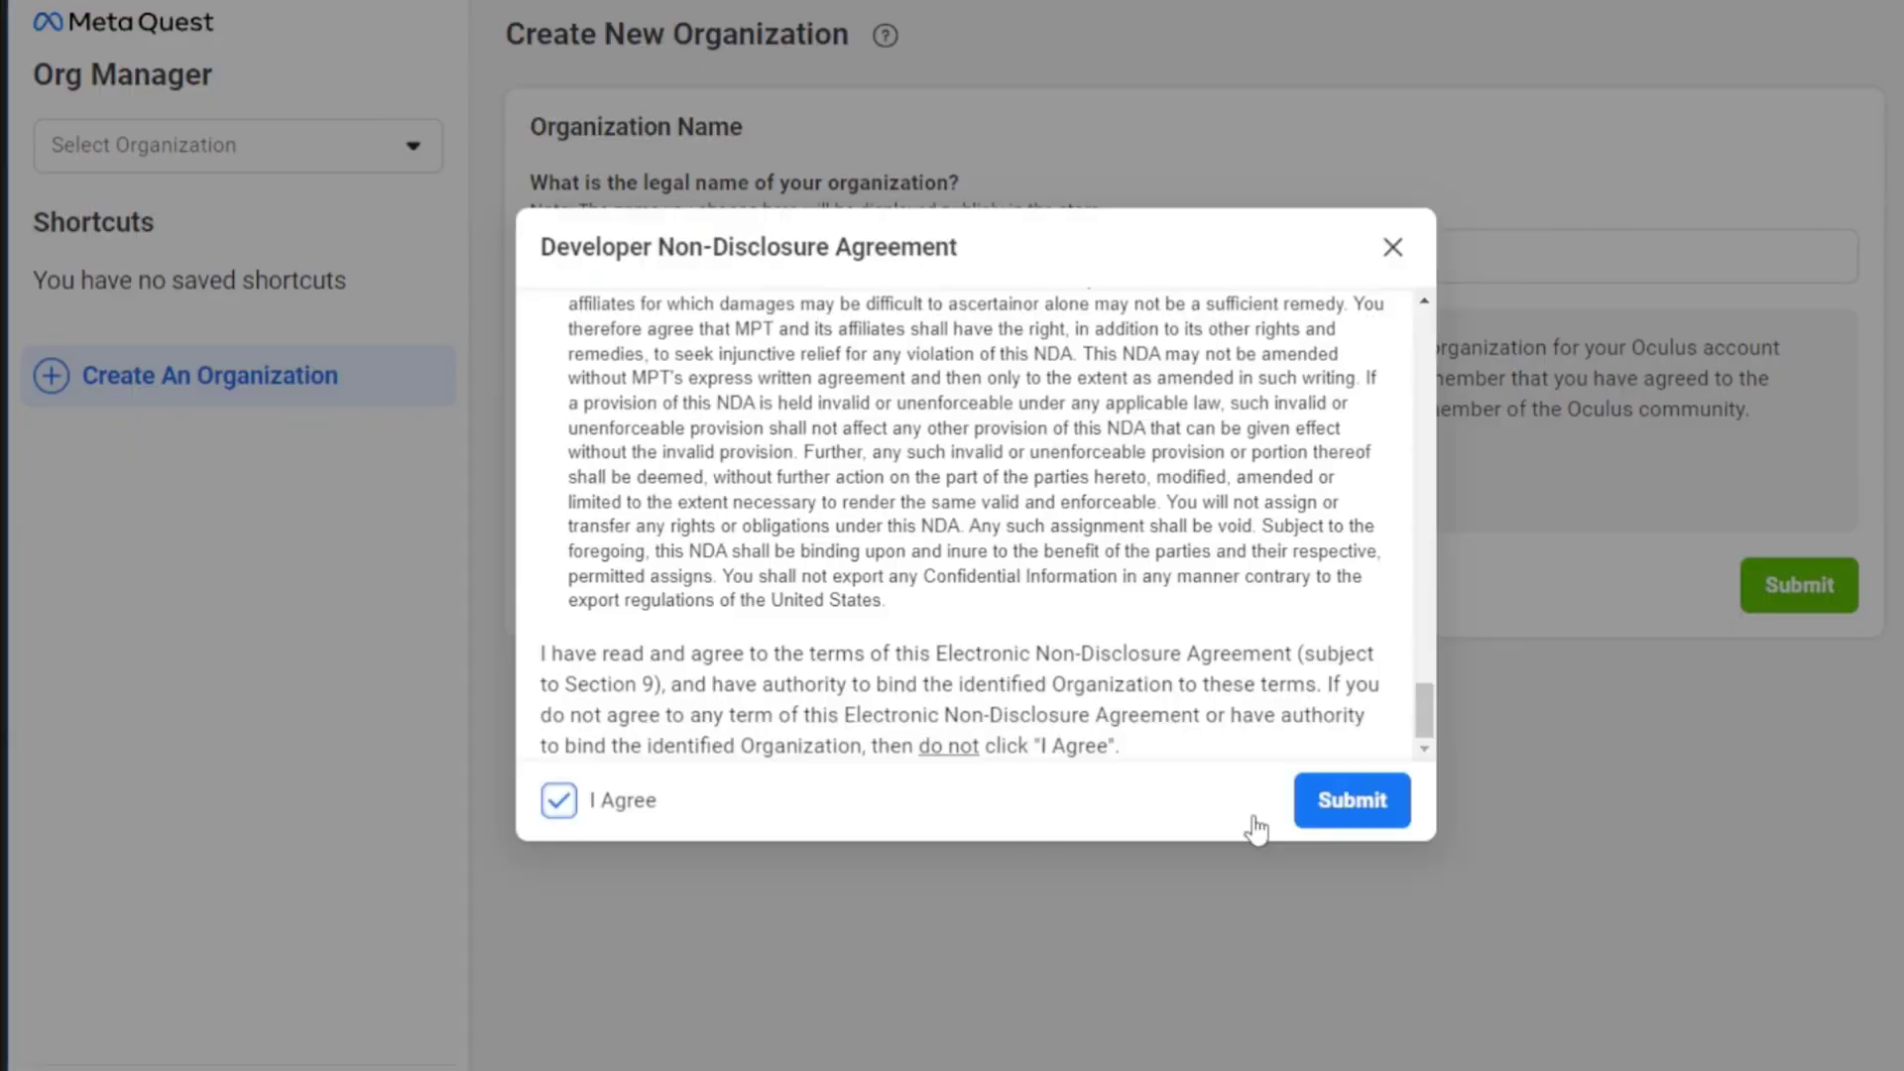
click(1351, 800)
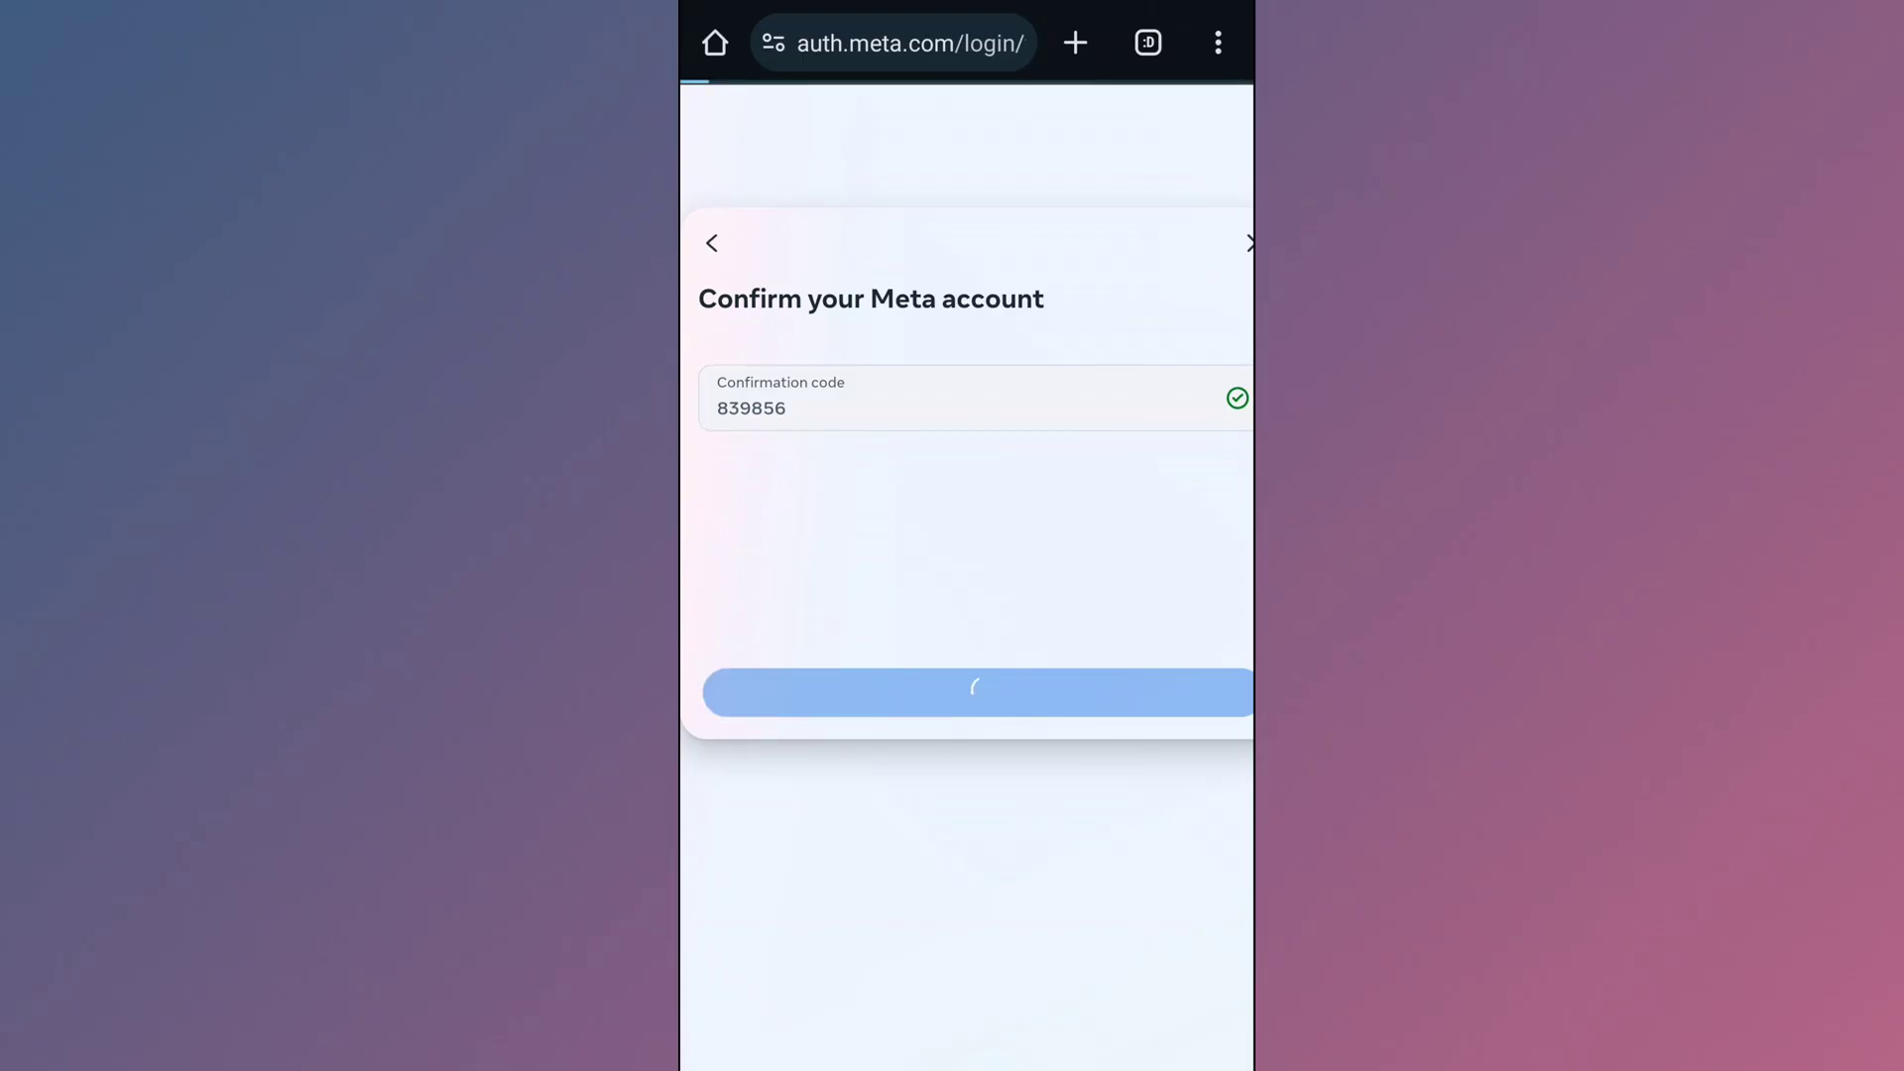
click(972, 692)
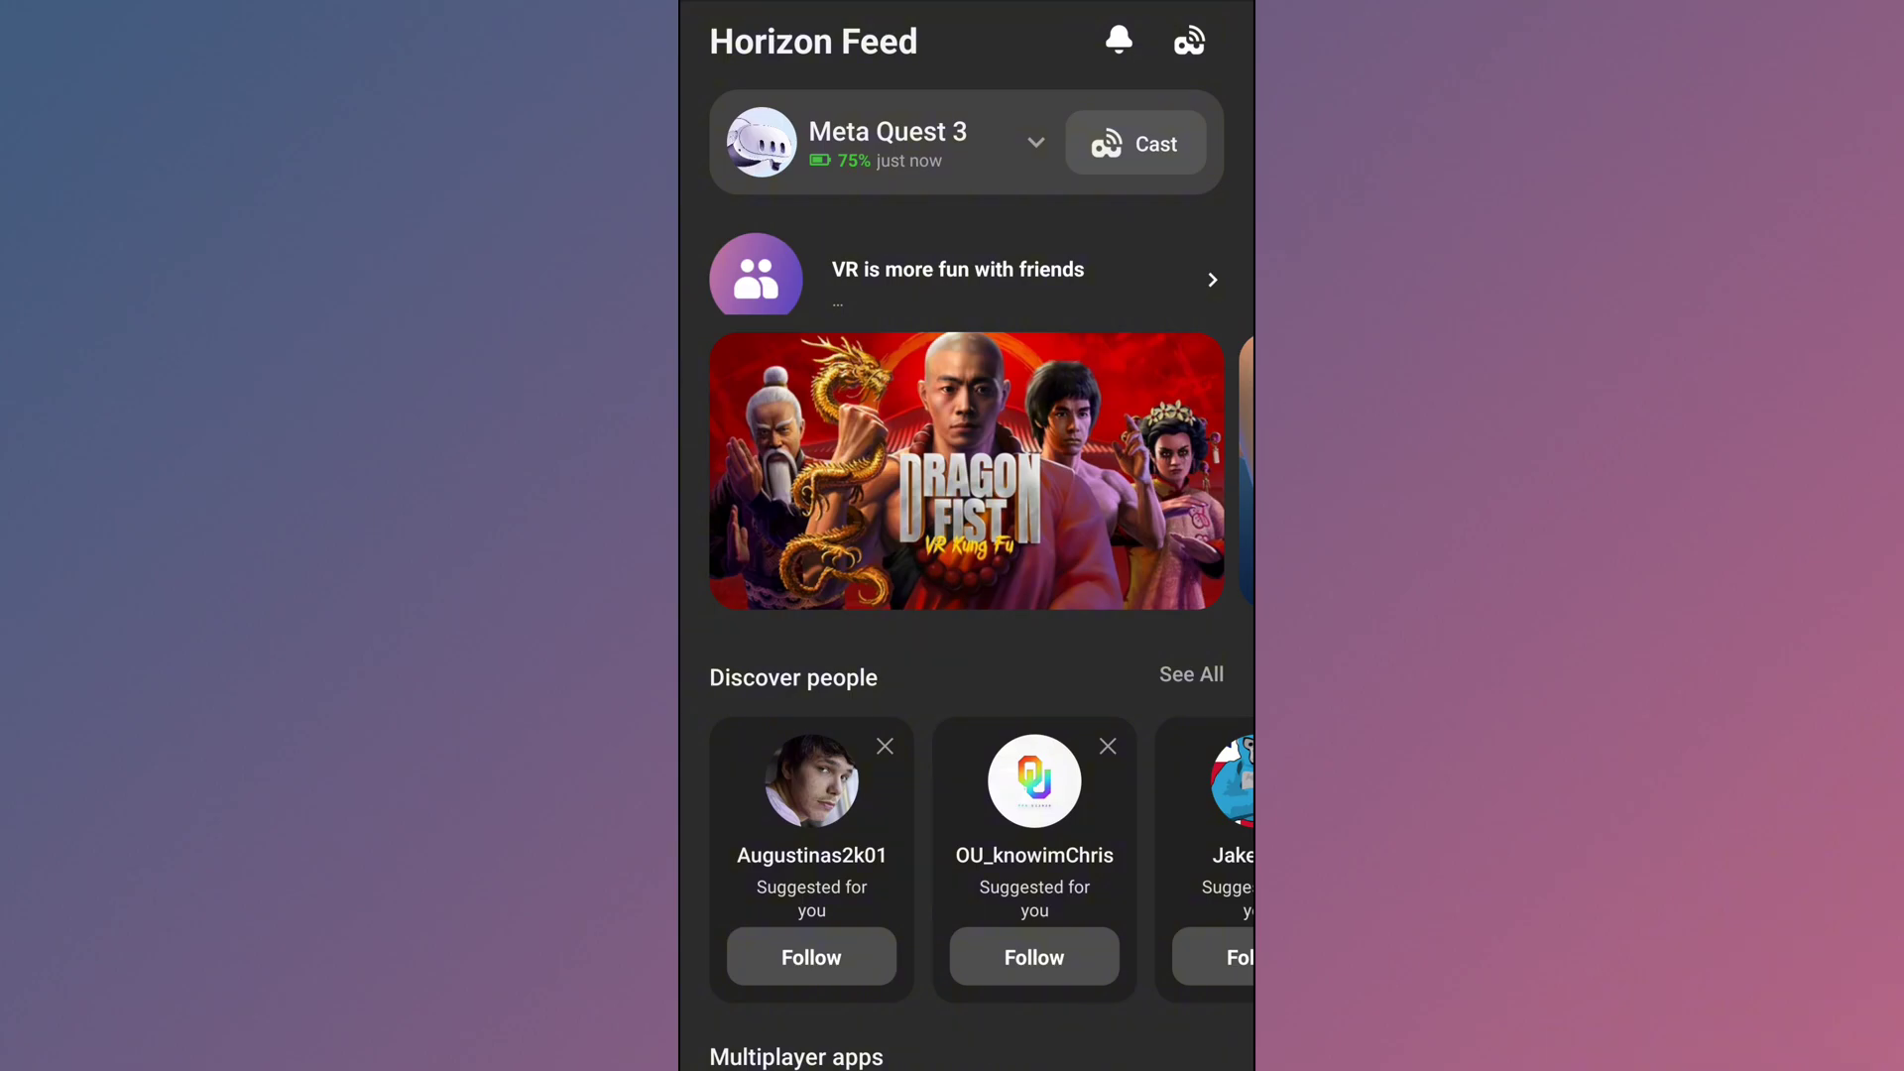
- Turn on the Debug Mode toggle in the Meta Quest 3's Developer Settings
click(1035, 142)
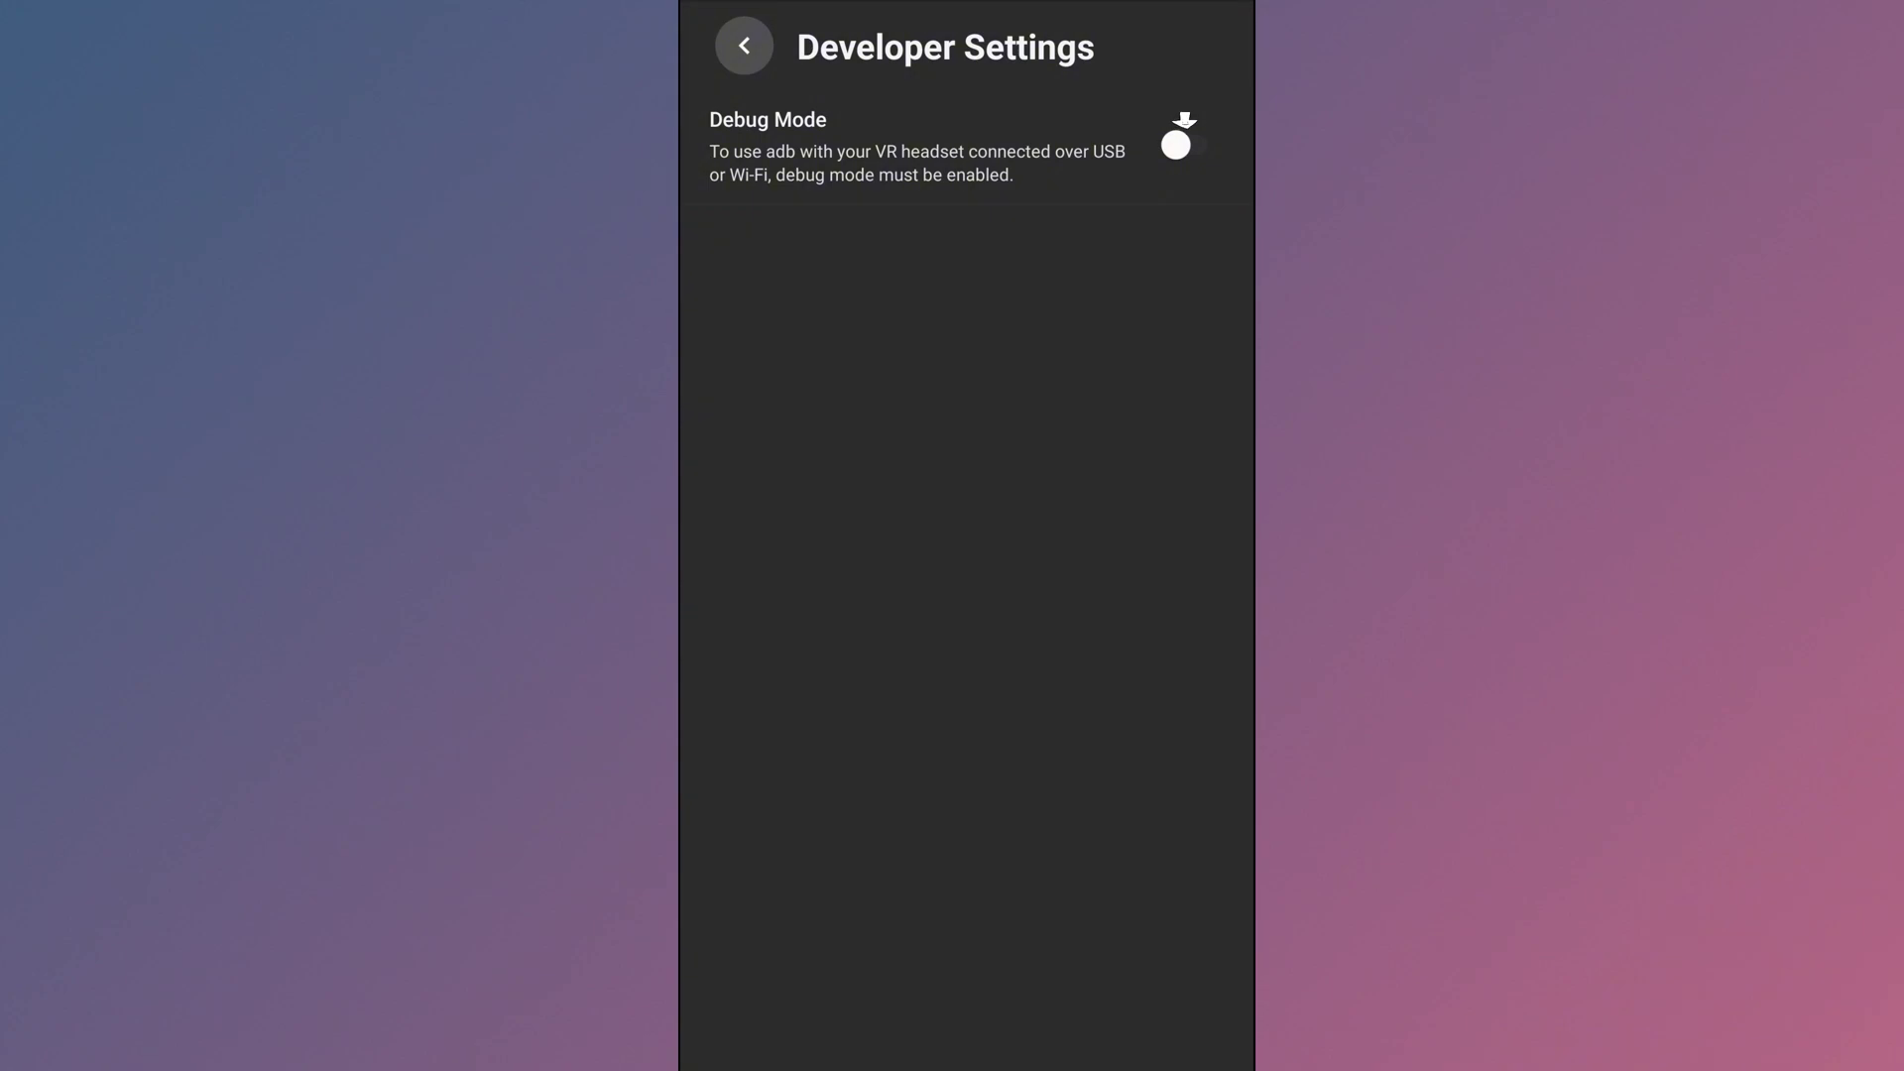
click(1191, 146)
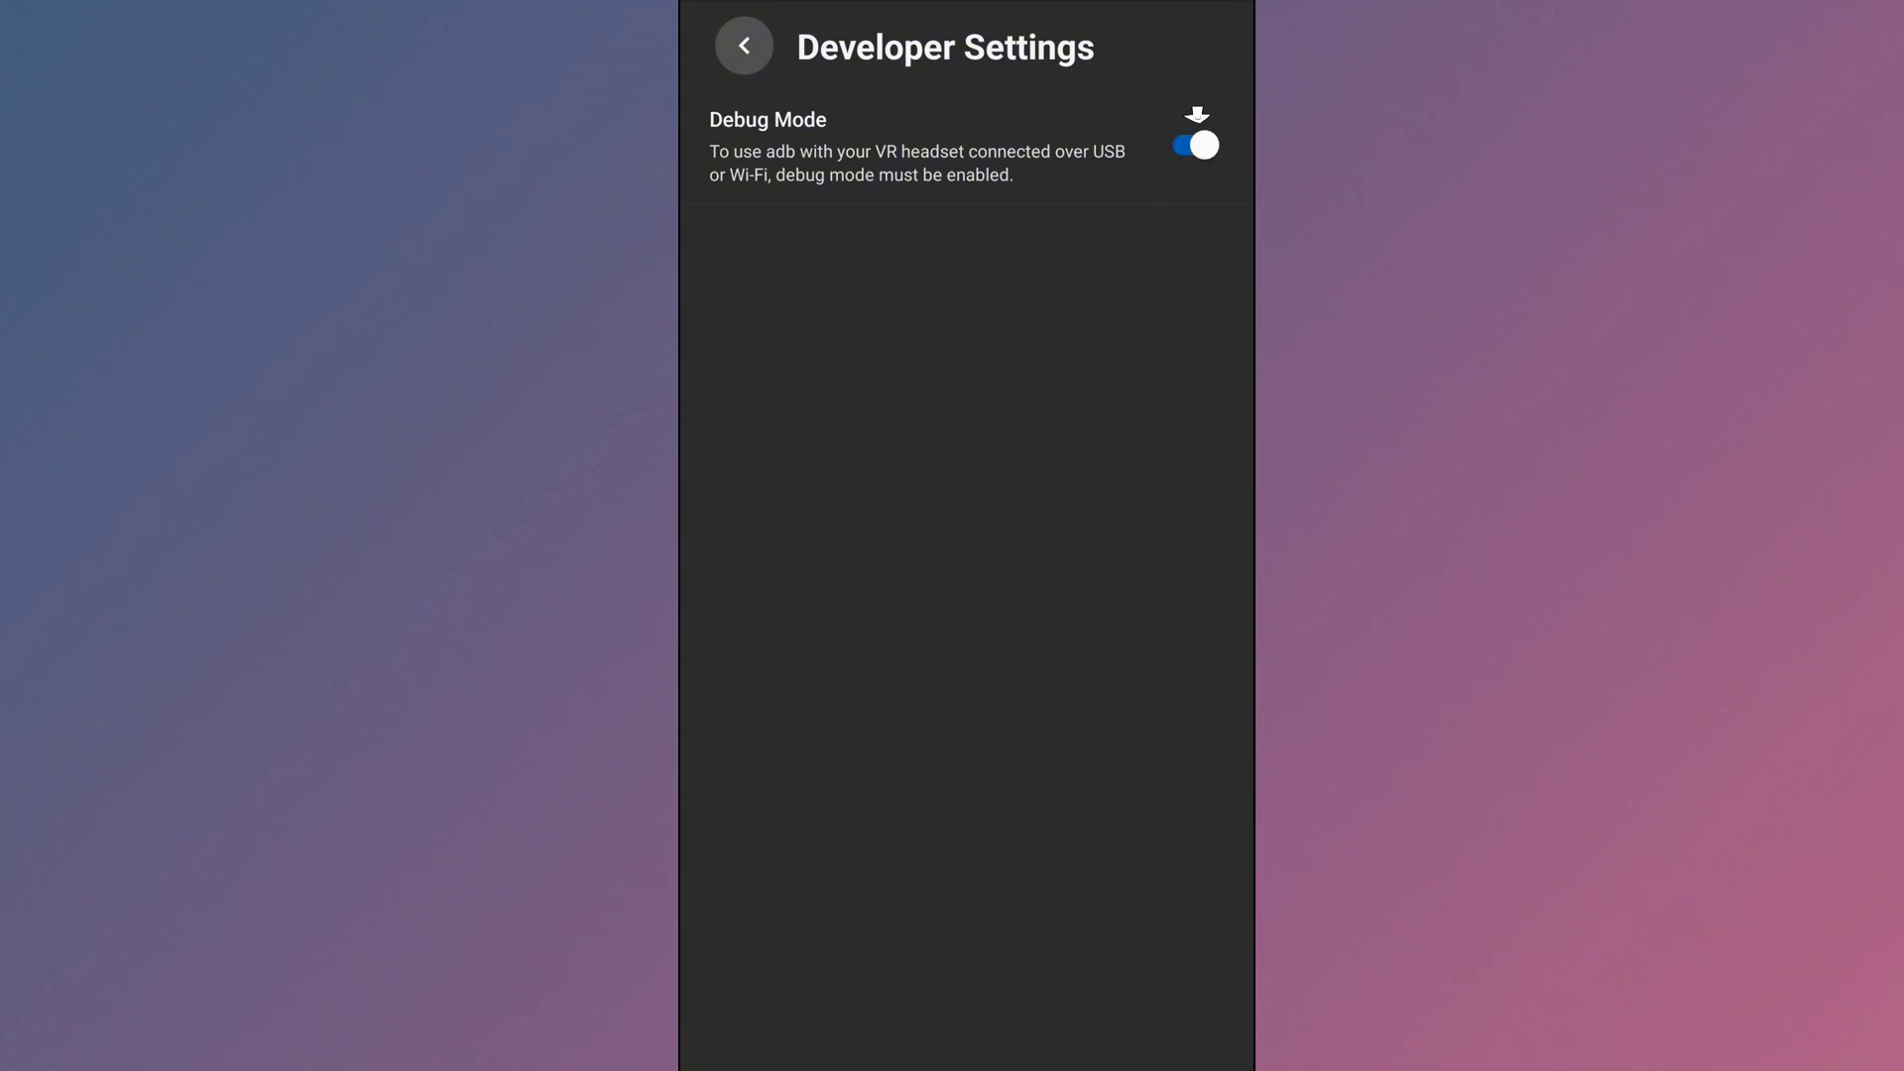